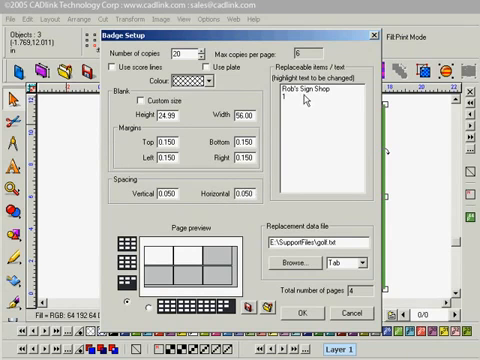
Step: Select Rob's Sign Shop in the Replaceable items list as the swappable text
left_click(300, 94)
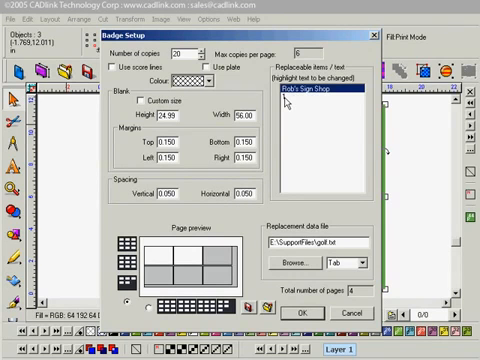
left_click(312, 93)
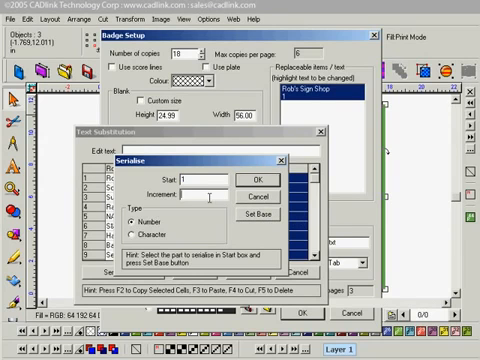
Step: Apply Number serialization starting at 1 to the substitution table's number column
left_click(253, 179)
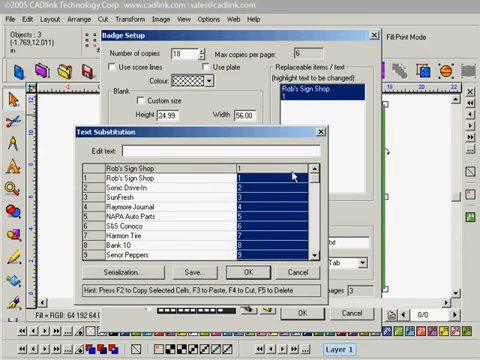